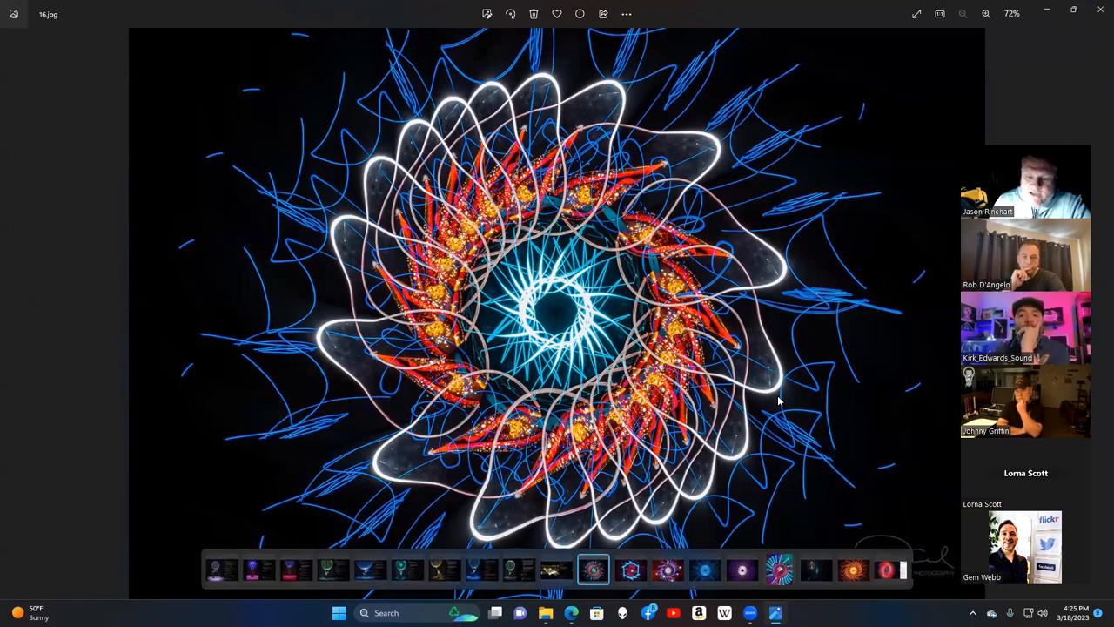
{"action": "mouse_move", "coordinate": [1097, 212]}
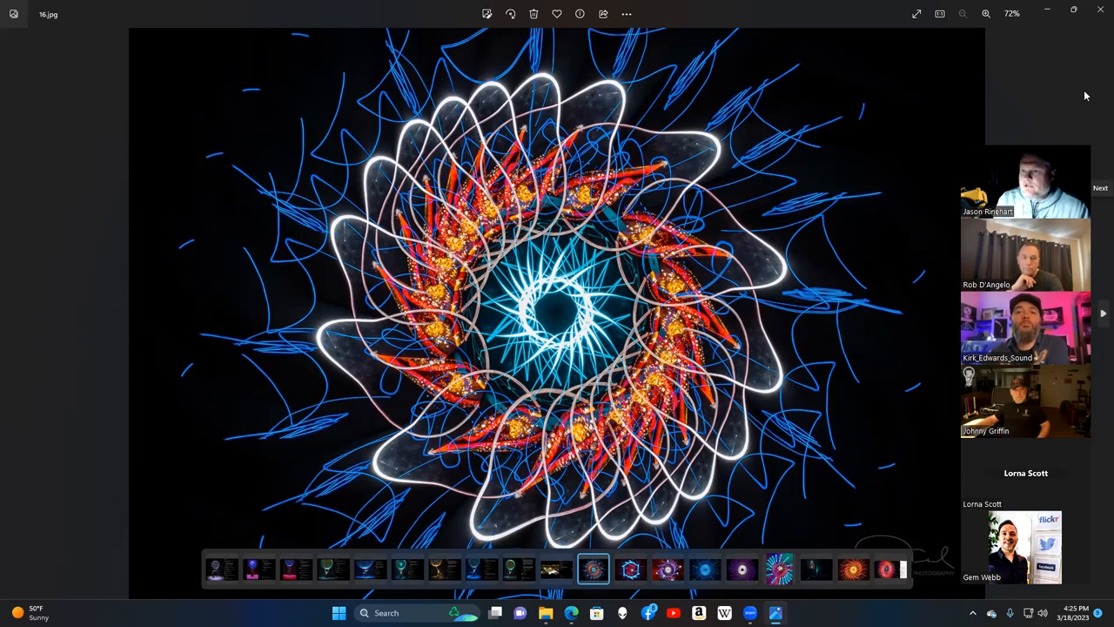
{"action": "mouse_move", "coordinate": [1054, 139]}
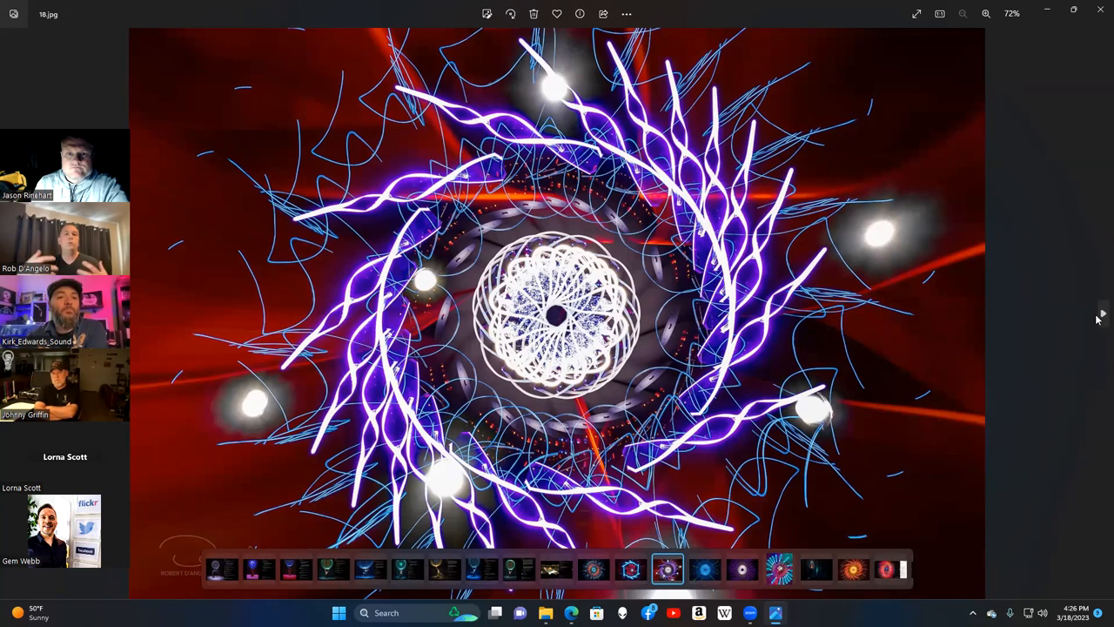
Advance past the purple starburst to the cyan and red burst light painting.
{"action": "left_click", "coordinate": [705, 569]}
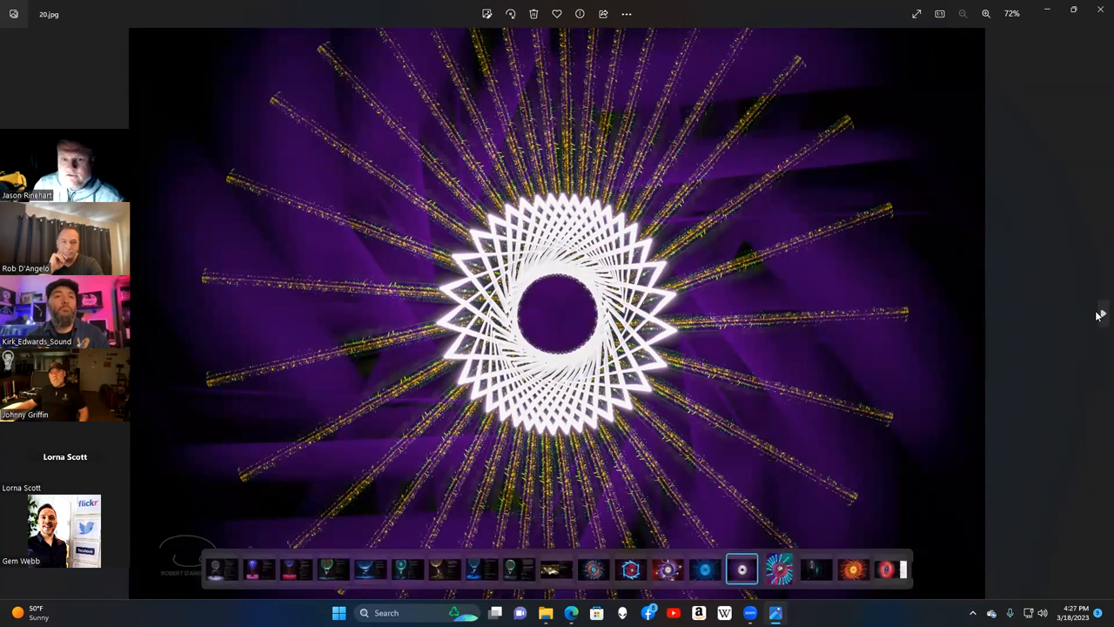
{"action": "left_click", "coordinate": [780, 570]}
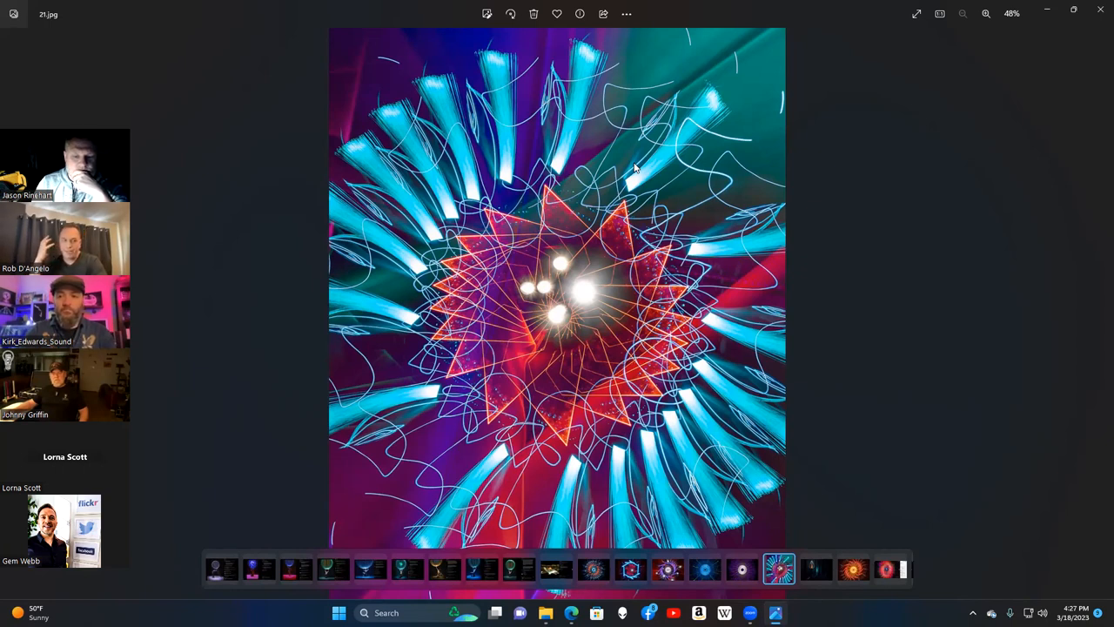
{"action": "mouse_move", "coordinate": [1099, 316]}
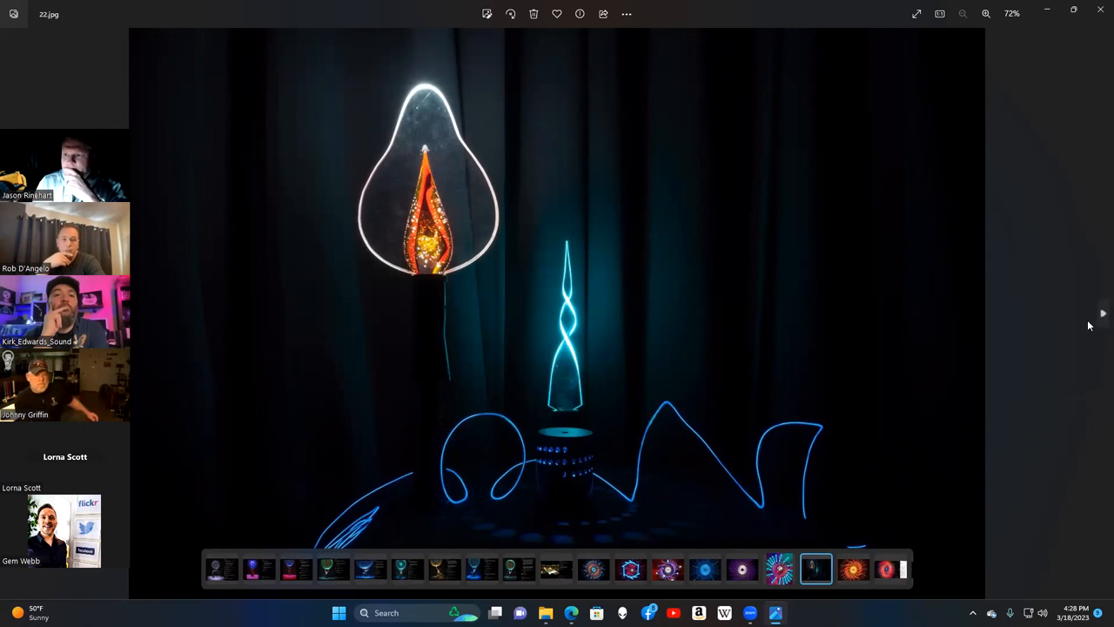
{"action": "mouse_move", "coordinate": [1100, 313]}
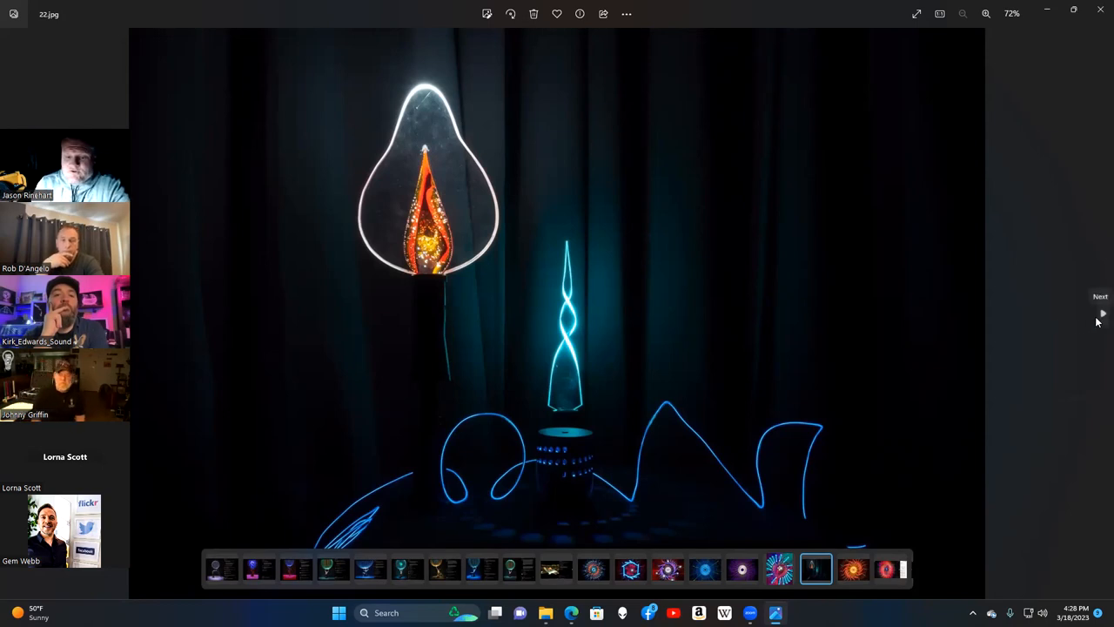
{"action": "left_click", "coordinate": [1104, 313]}
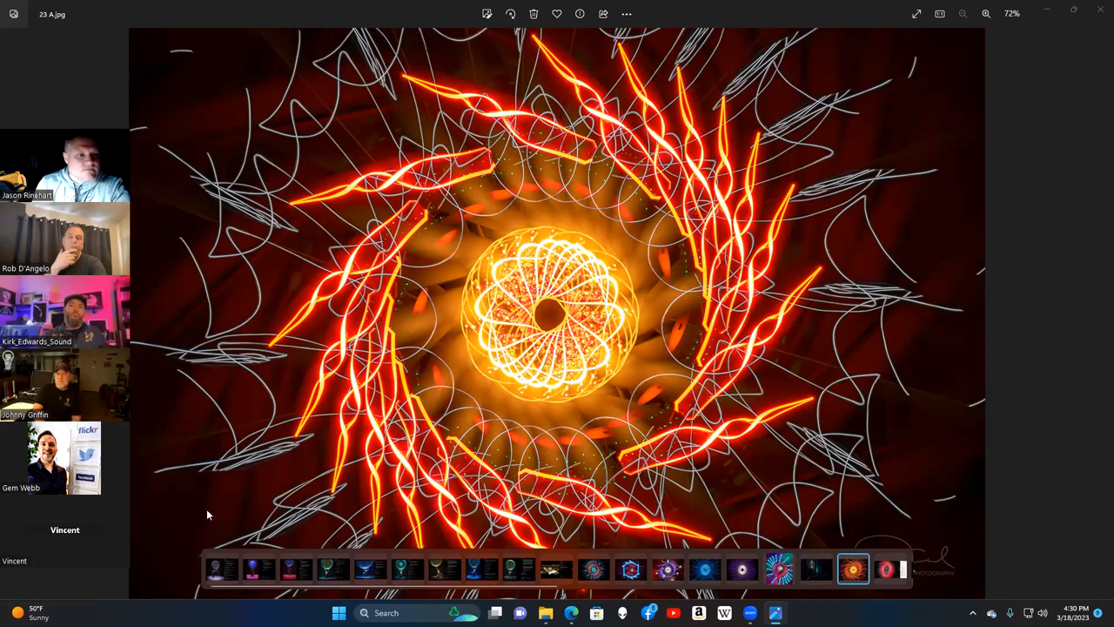
{"action": "mouse_move", "coordinate": [227, 505]}
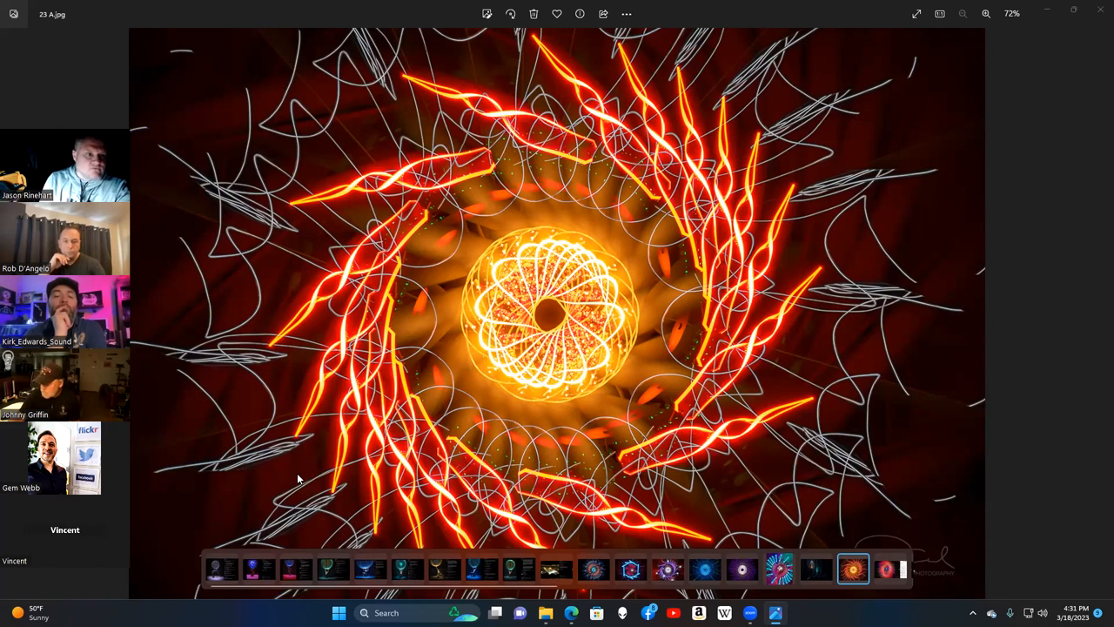
{"action": "mouse_move", "coordinate": [587, 81]}
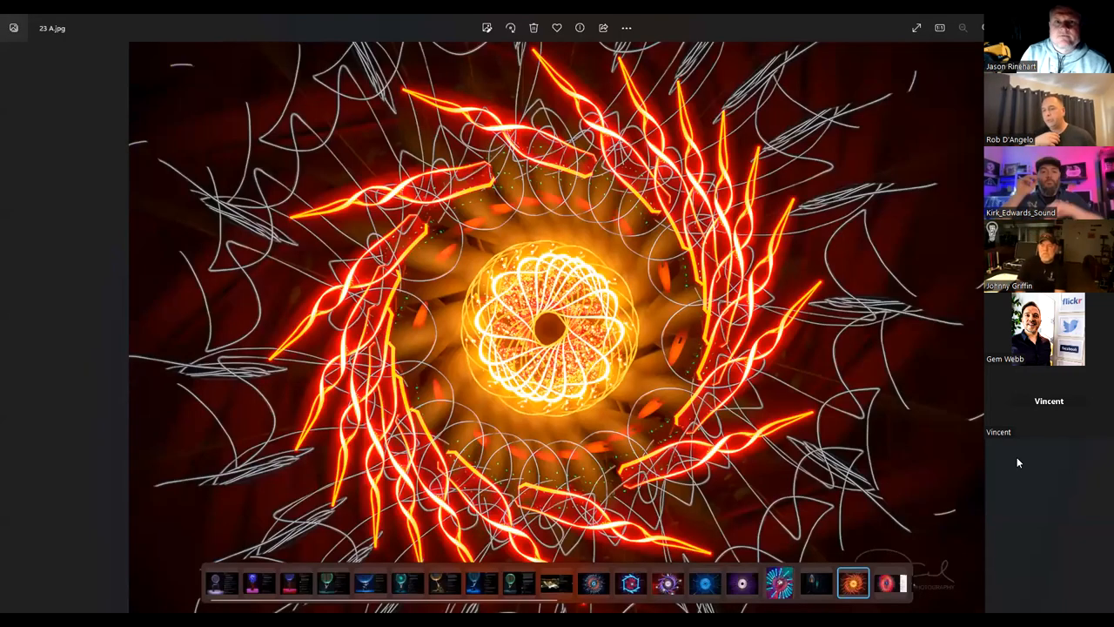
{"action": "mouse_move", "coordinate": [766, 242]}
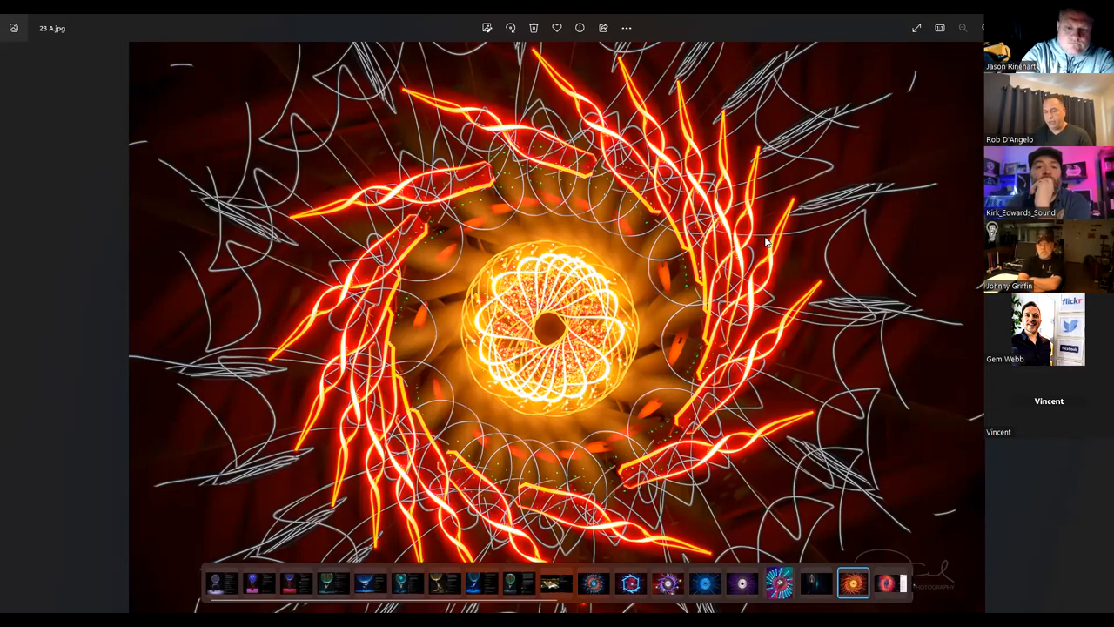
{"action": "mouse_move", "coordinate": [835, 287]}
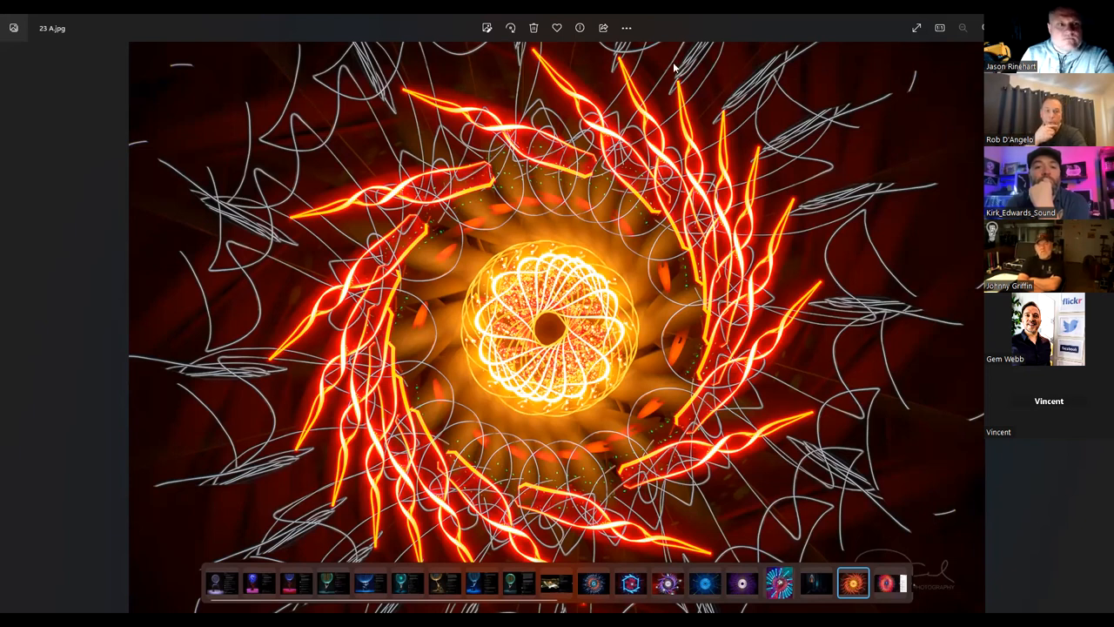
{"action": "mouse_move", "coordinate": [348, 311]}
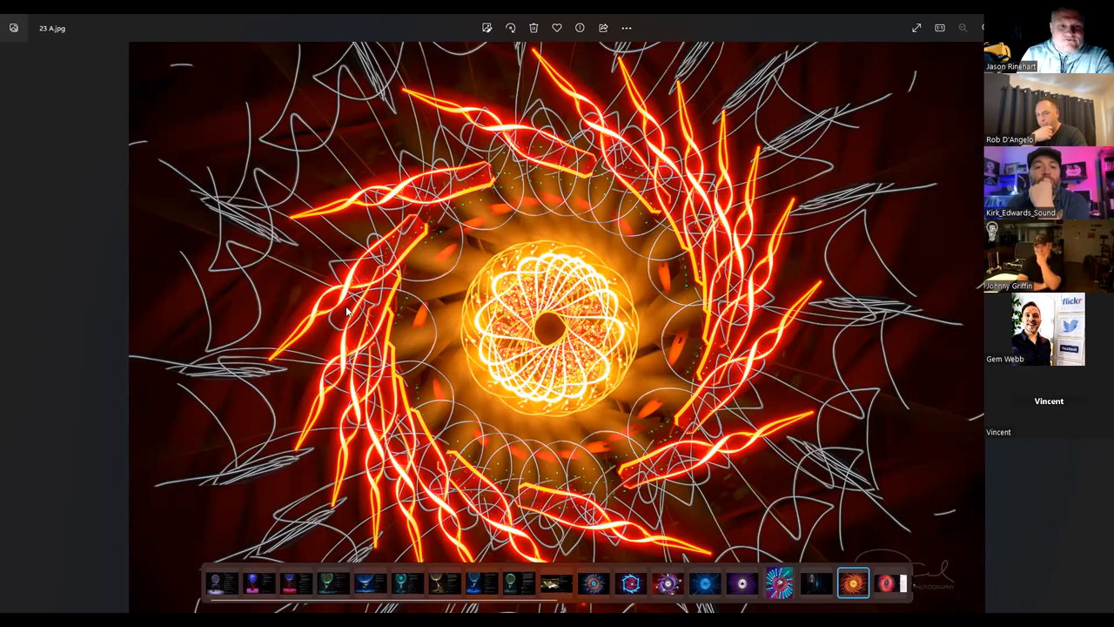
{"action": "mouse_move", "coordinate": [655, 78]}
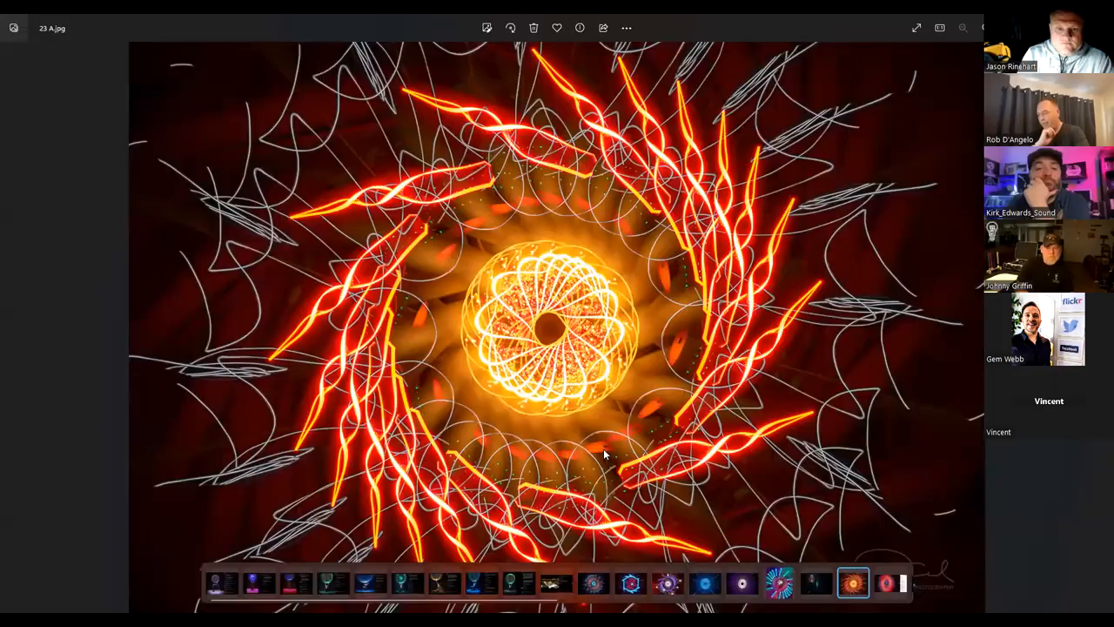
{"action": "mouse_move", "coordinate": [557, 183]}
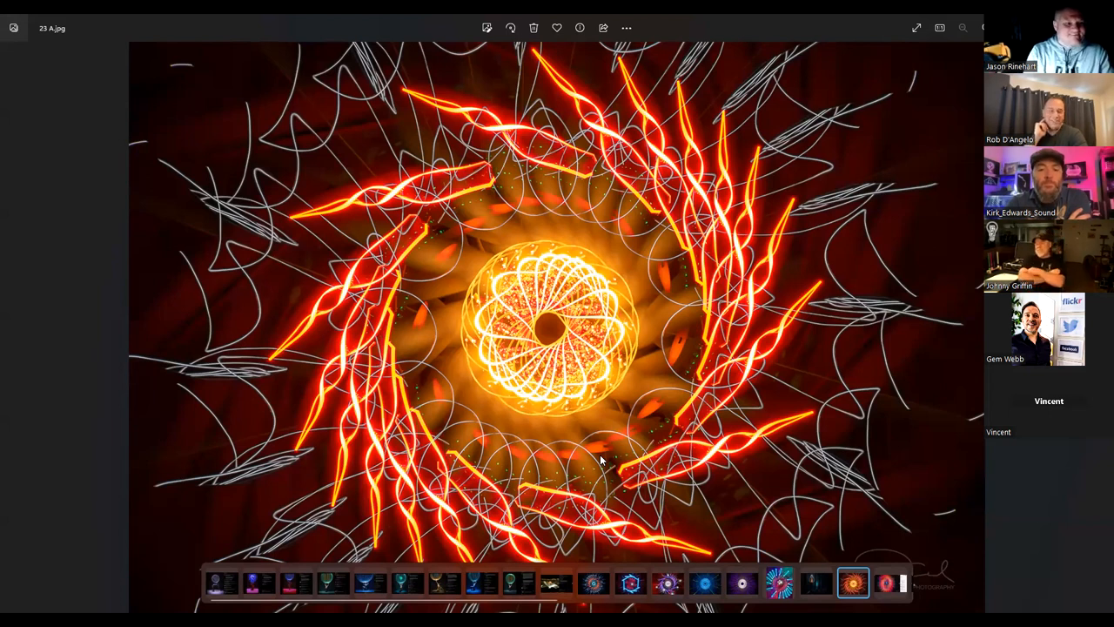
{"action": "mouse_move", "coordinate": [661, 68]}
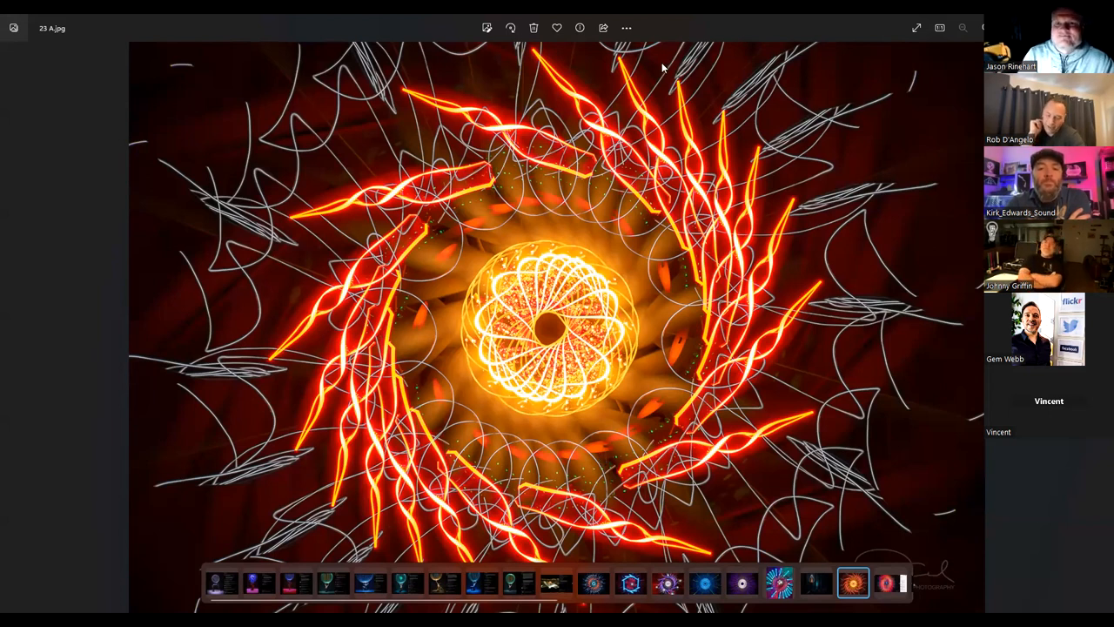